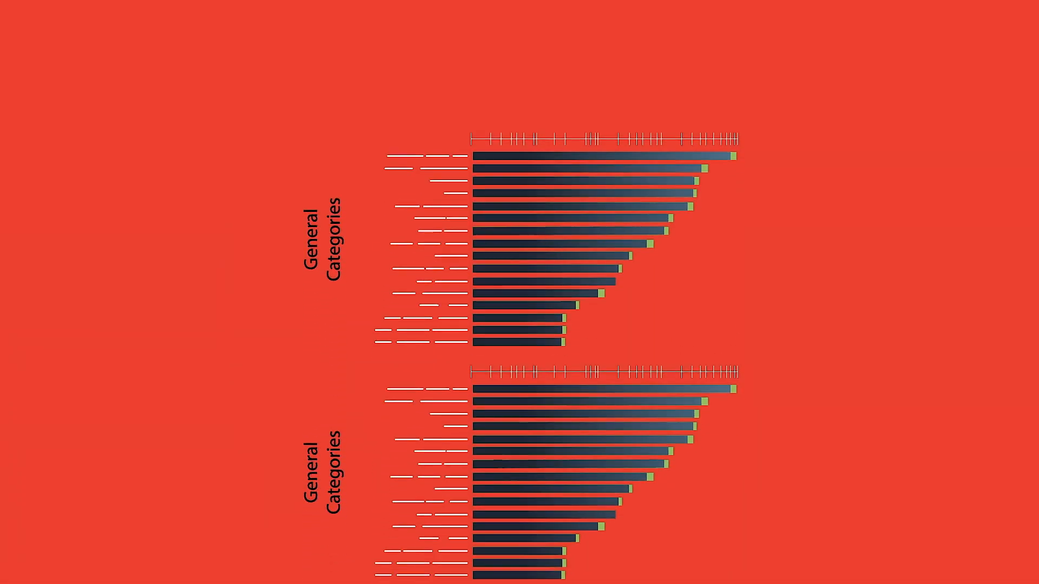
pyautogui.scroll(-3)
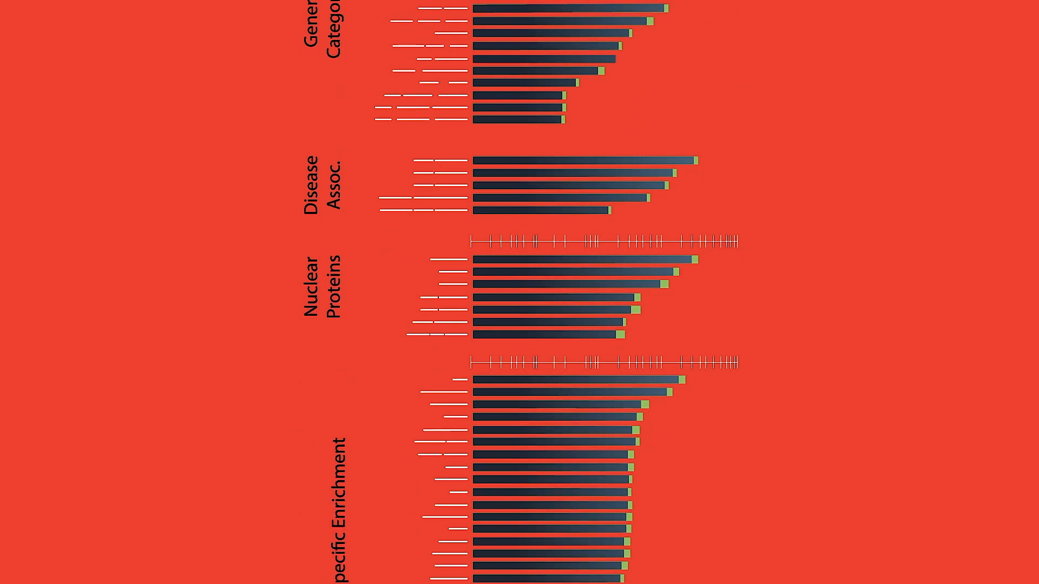
pyautogui.scroll(-3)
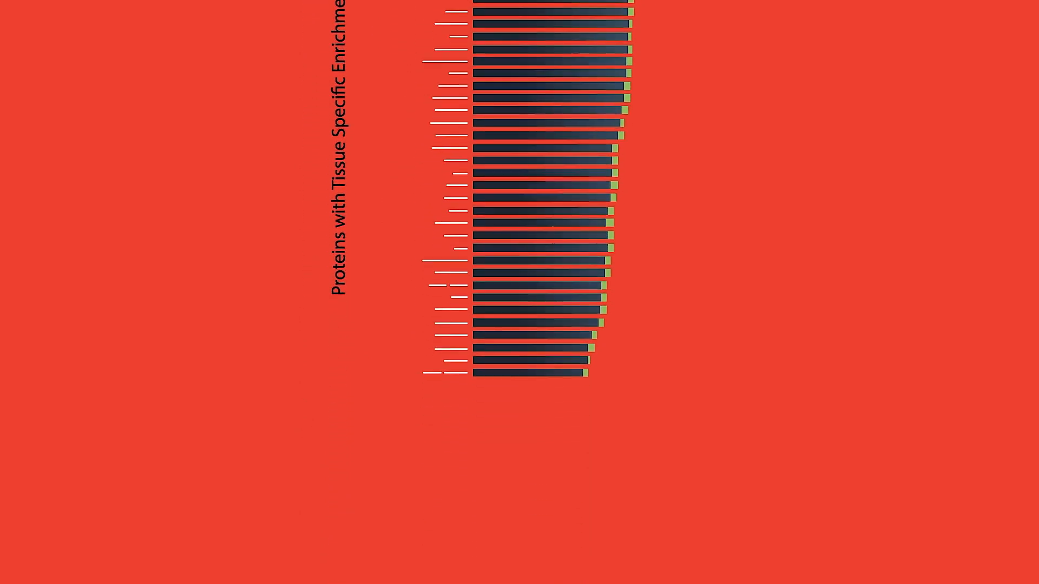